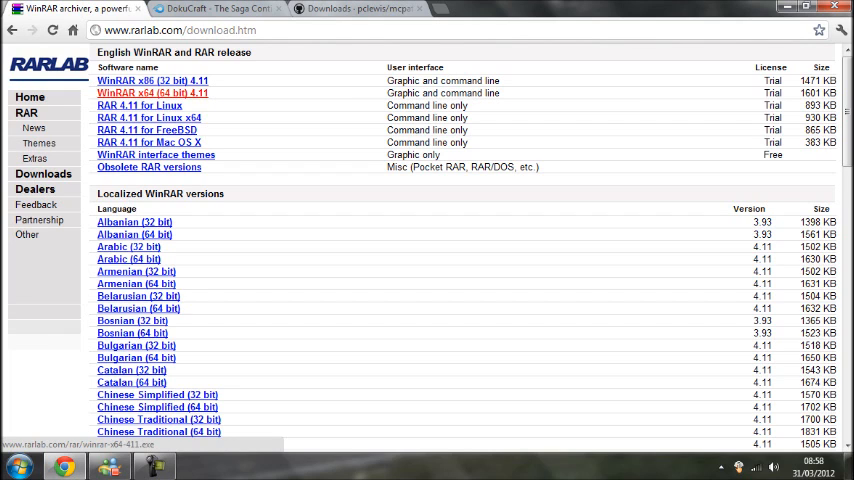
Step: Download and install 64-bit WinRAR 4.11 to the default folder, then launch it
{"action": "left_click", "coordinate": [147, 93]}
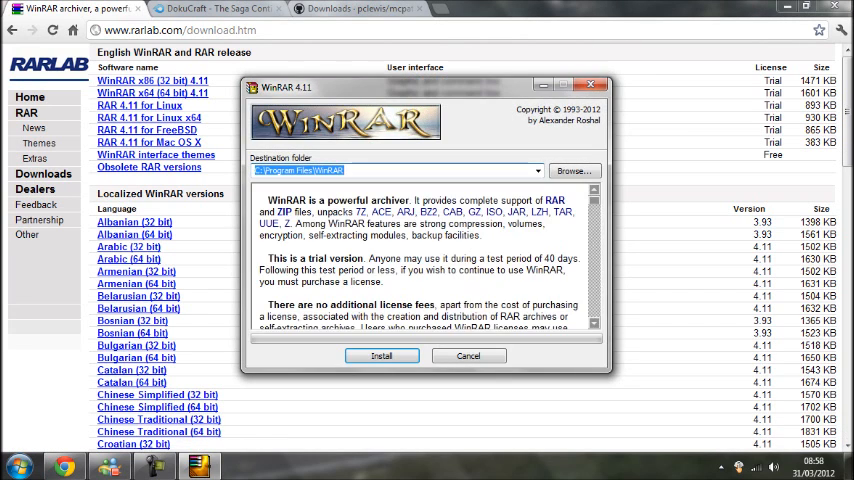
{"action": "left_click", "coordinate": [382, 355]}
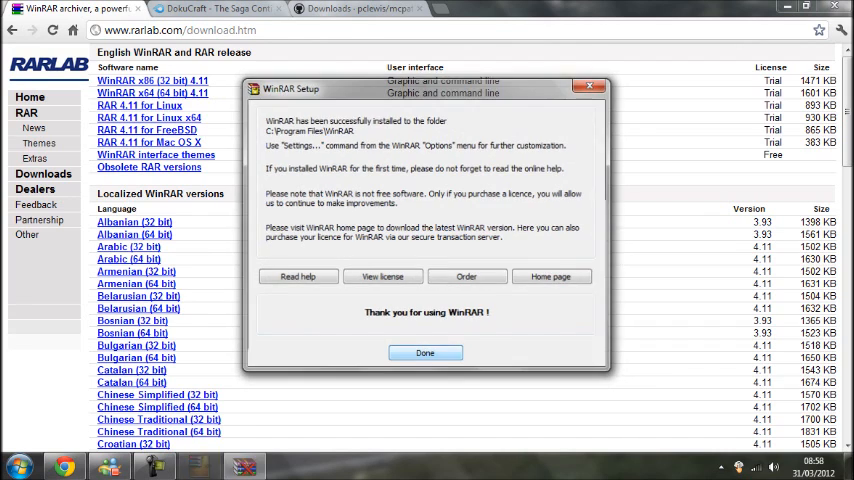
{"action": "left_click", "coordinate": [424, 352]}
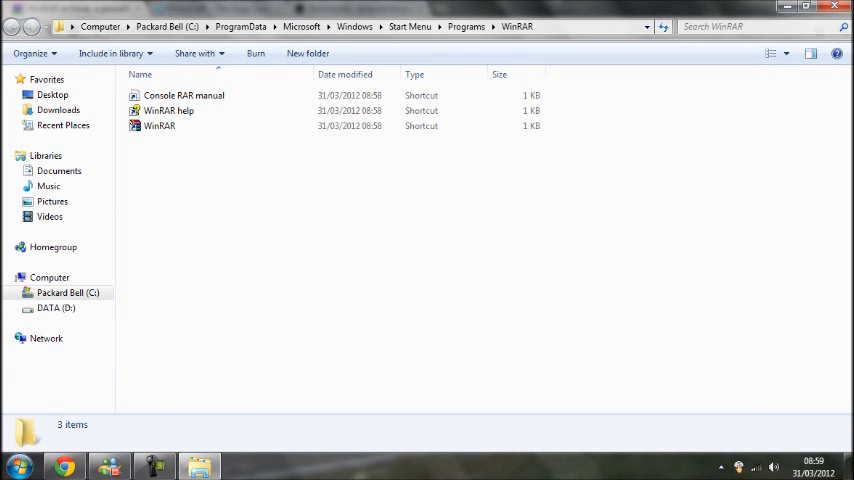
{"action": "left_click", "coordinate": [157, 125]}
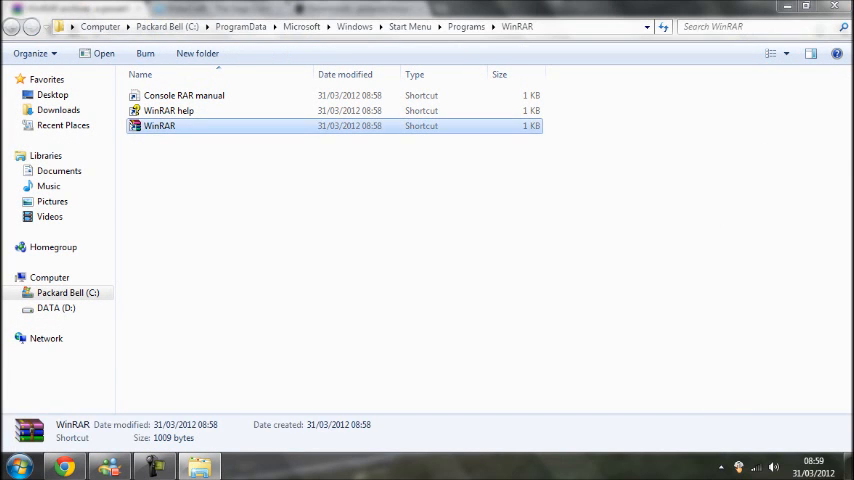
{"action": "double_click", "coordinate": [158, 125]}
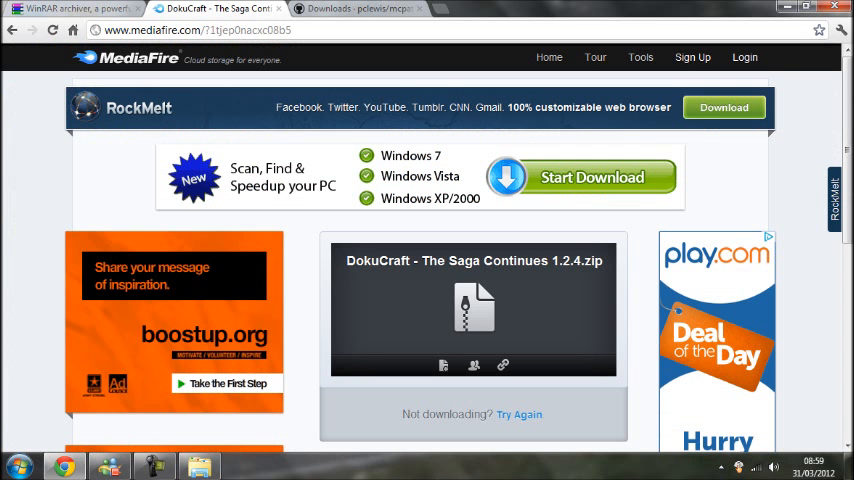
Step: Download the 22.07 MB 'DokuCraft - The Saga Continues 1.2.4.zip' from MediaFire
{"action": "scroll", "scroll_direction": "down", "scroll_amount": 3}
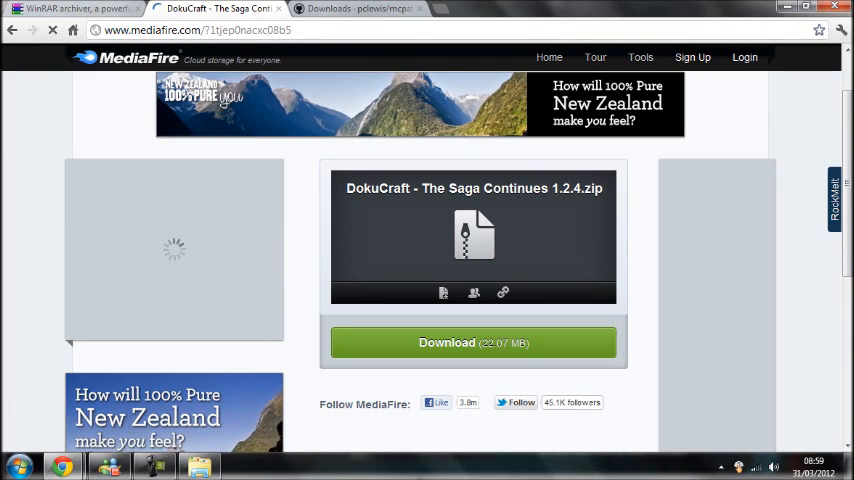
{"action": "left_click", "coordinate": [473, 342]}
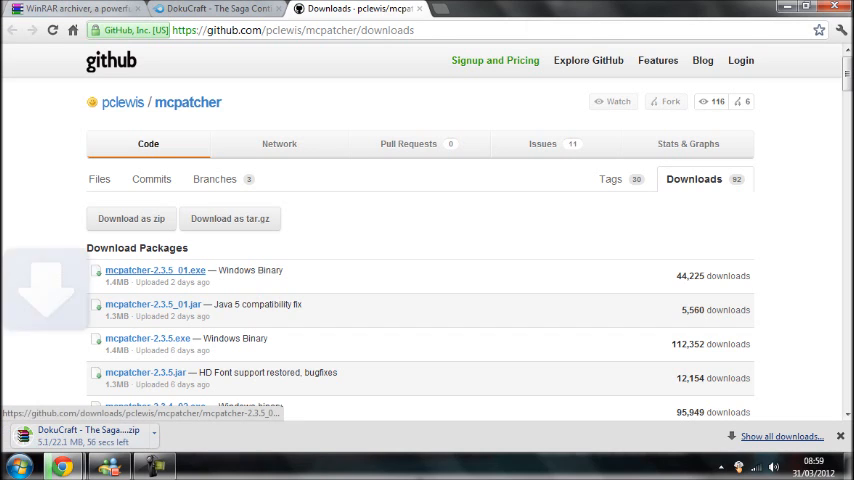
{"action": "left_click", "coordinate": [155, 270]}
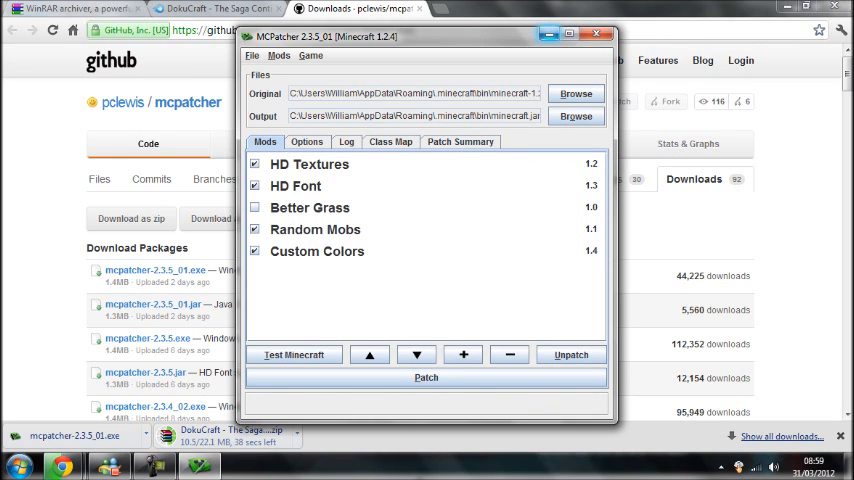
Step: Close the MCPatcher window and bring up the Windows Start menu
{"action": "left_click", "coordinate": [597, 32]}
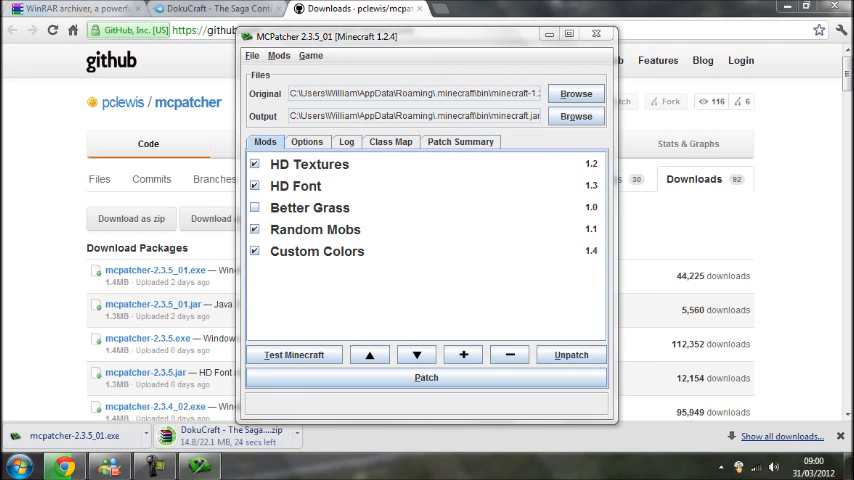
{"action": "left_click", "coordinate": [14, 466]}
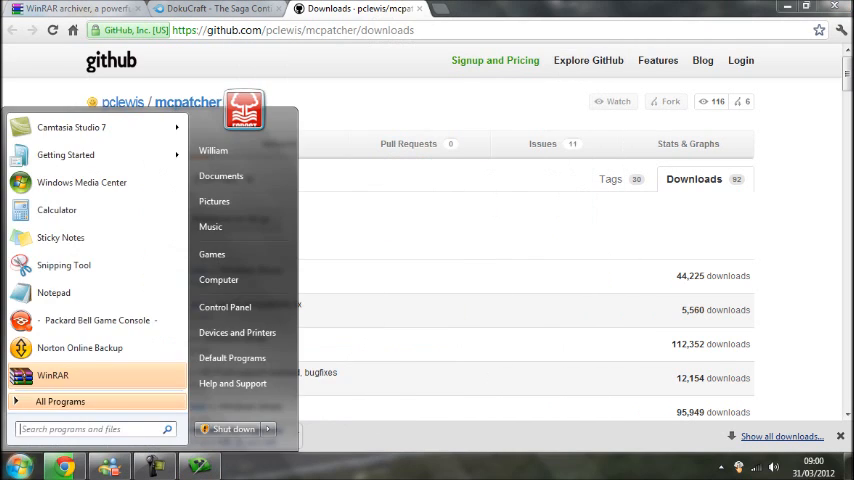
Step: Browse Downloads and open the DokuCraft 1.2.4 zip in WinRAR, showing three archives
{"action": "left_click", "coordinate": [218, 279]}
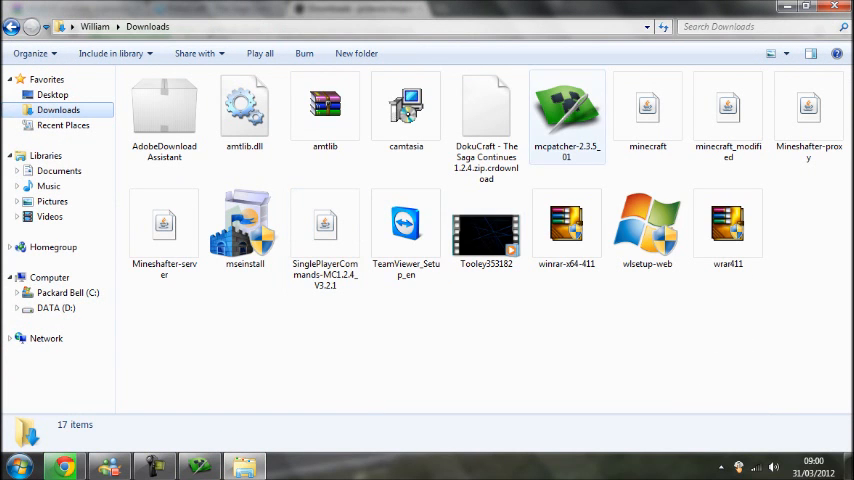
{"action": "right_click", "coordinate": [569, 110]}
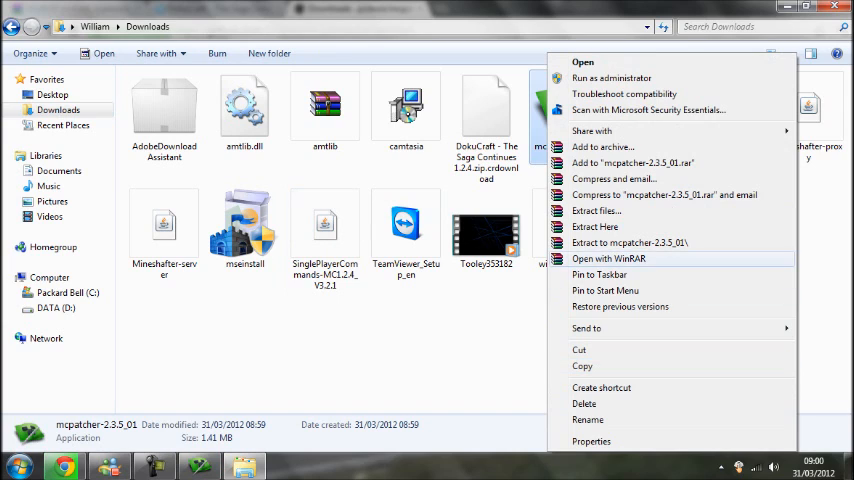
{"action": "mouse_move", "coordinate": [605, 290]}
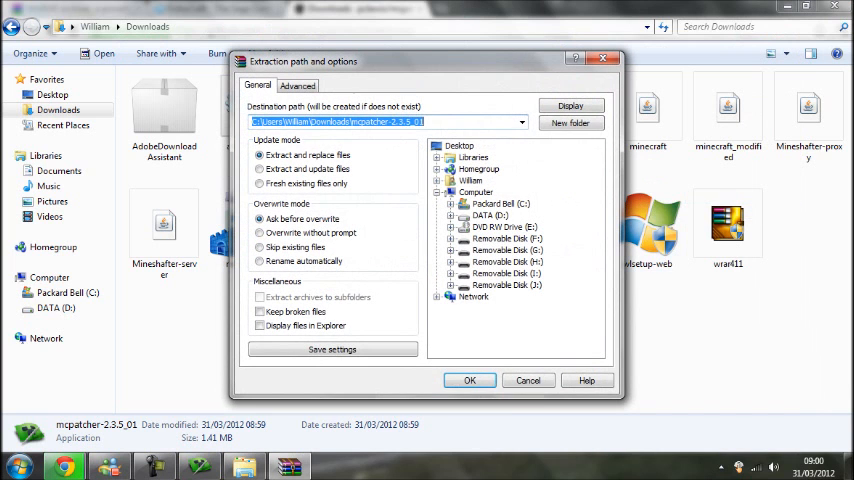
{"action": "left_click", "coordinate": [469, 380]}
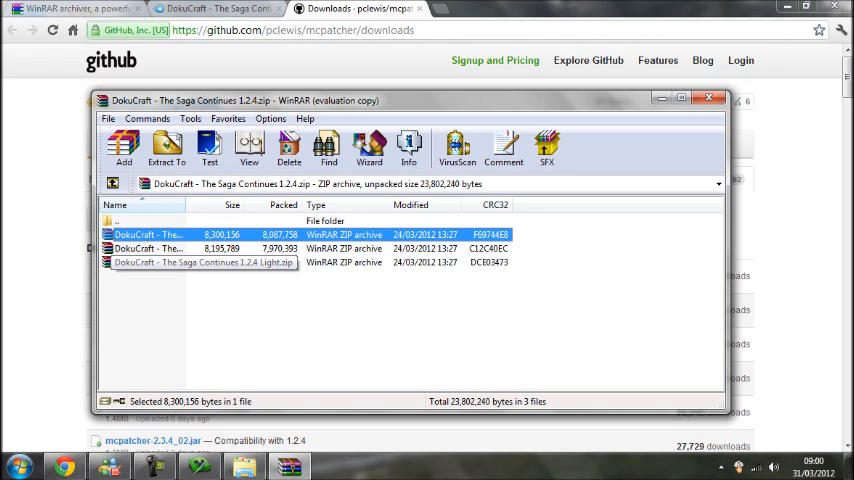
Step: Extract the three DokuCraft texture pack zips to the Desktop
{"action": "left_click", "coordinate": [200, 263]}
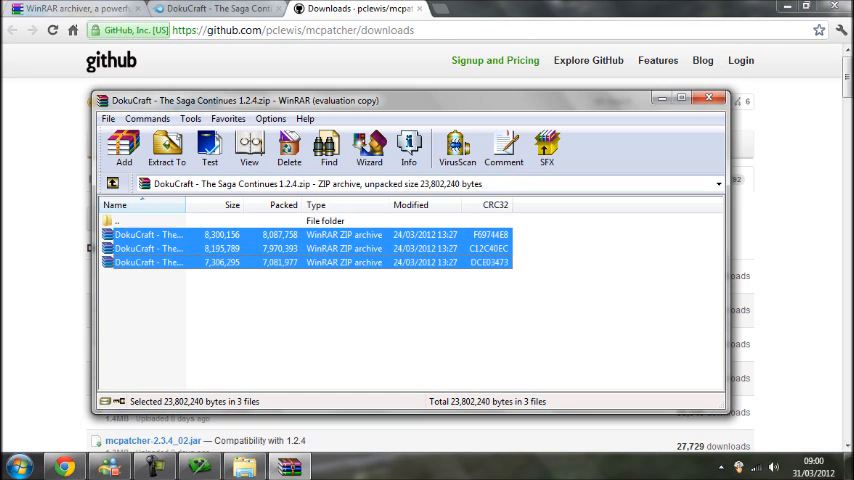
{"action": "left_click", "coordinate": [166, 148]}
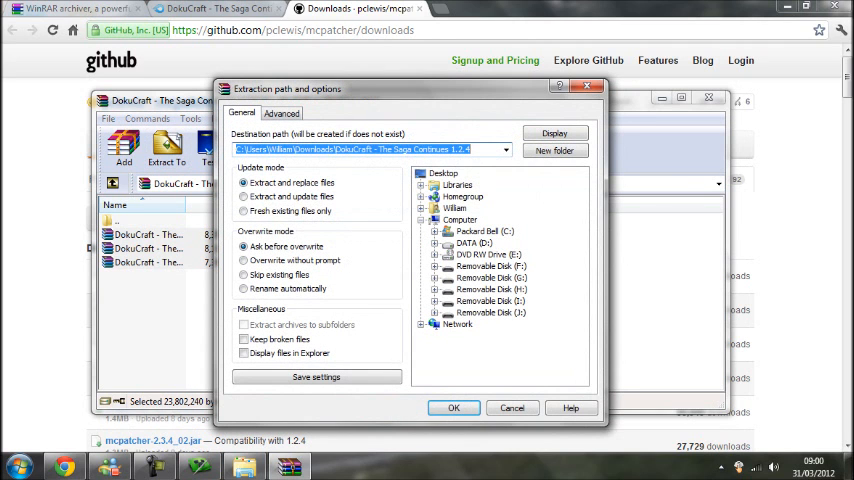
{"action": "left_click", "coordinate": [453, 408]}
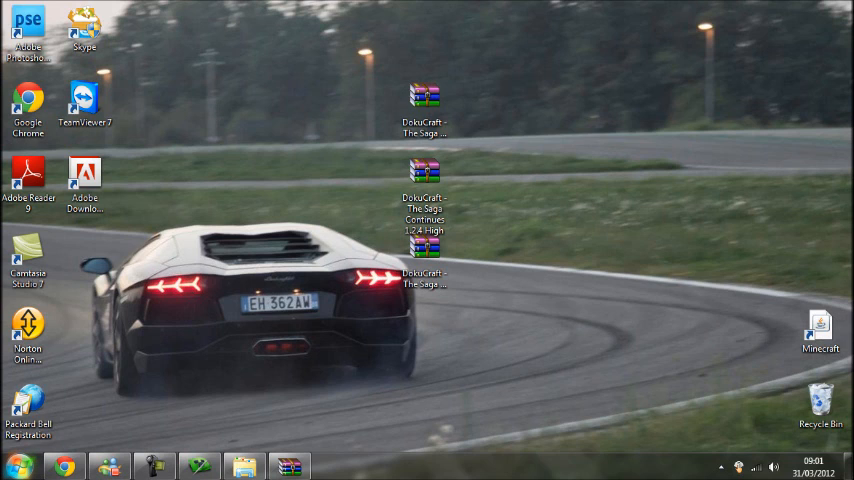
Step: Search %appdata% from the Start menu to open the AppData Roaming folder
{"action": "left_click", "coordinate": [16, 463]}
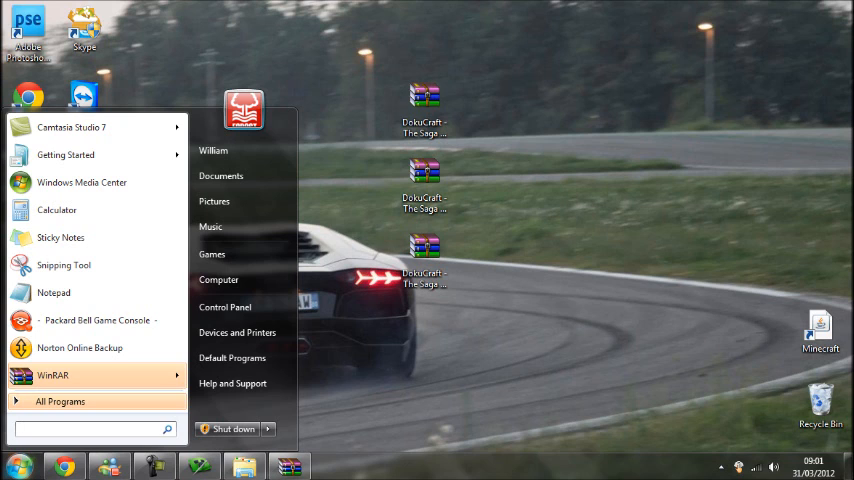
{"action": "type", "text": "%"}
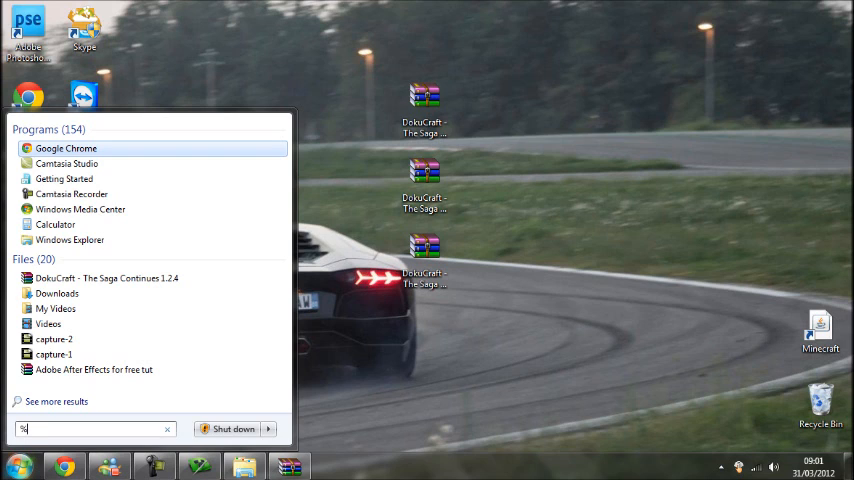
{"action": "type", "text": "app"}
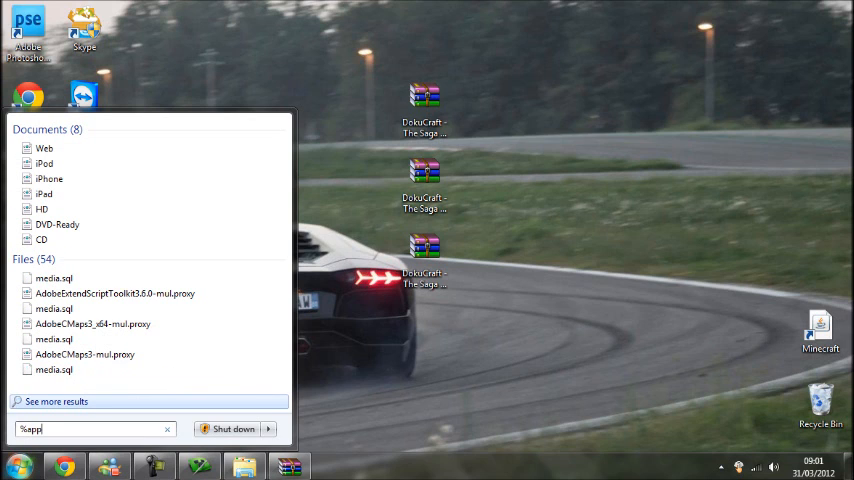
{"action": "type", "text": "da"}
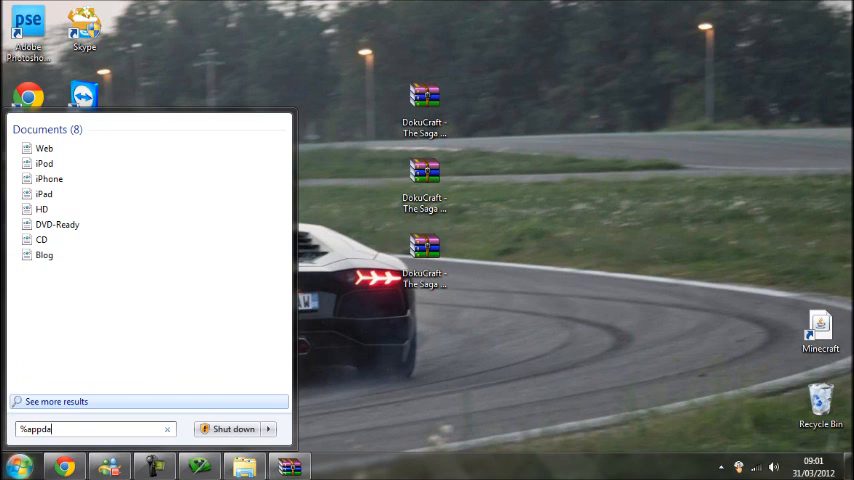
{"action": "type", "text": "ta"}
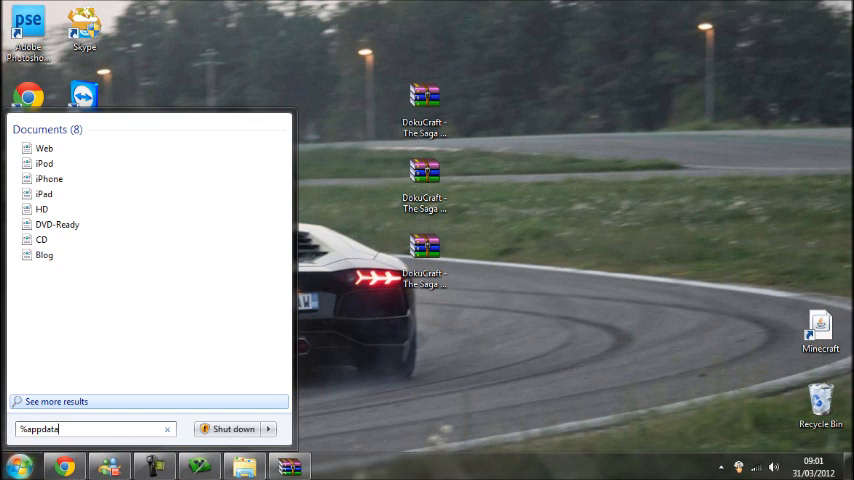
{"action": "key", "text": "Enter"}
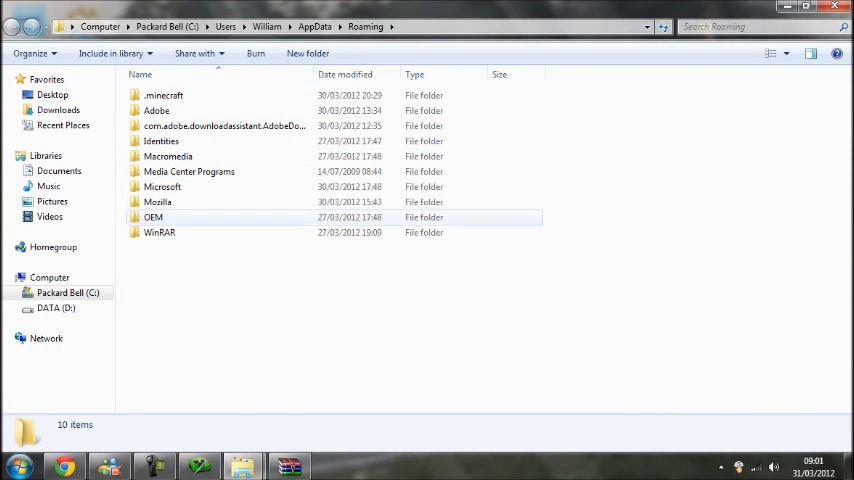
Step: Open .minecraft\texturepacks, then apply the checked mods to Minecraft
{"action": "left_click", "coordinate": [163, 90]}
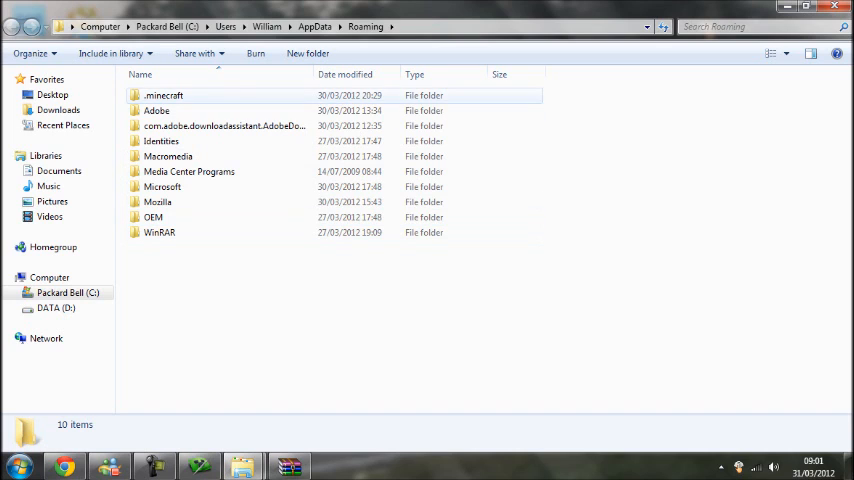
{"action": "double_click", "coordinate": [164, 95]}
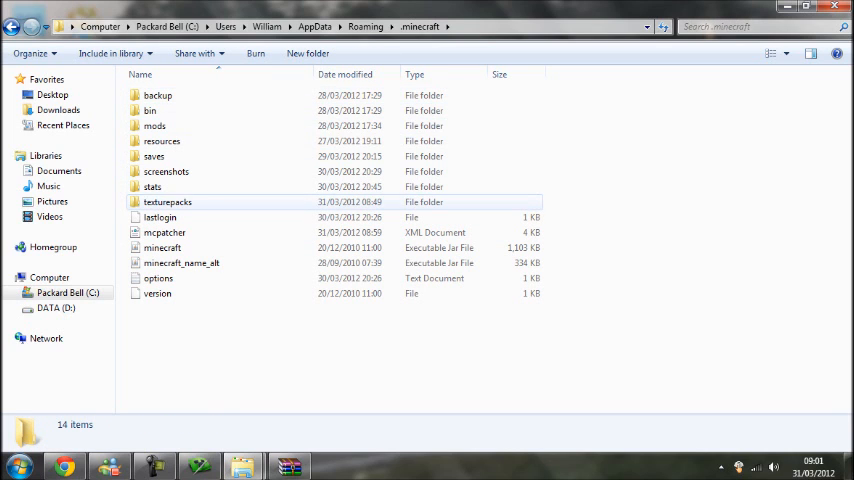
{"action": "double_click", "coordinate": [166, 201]}
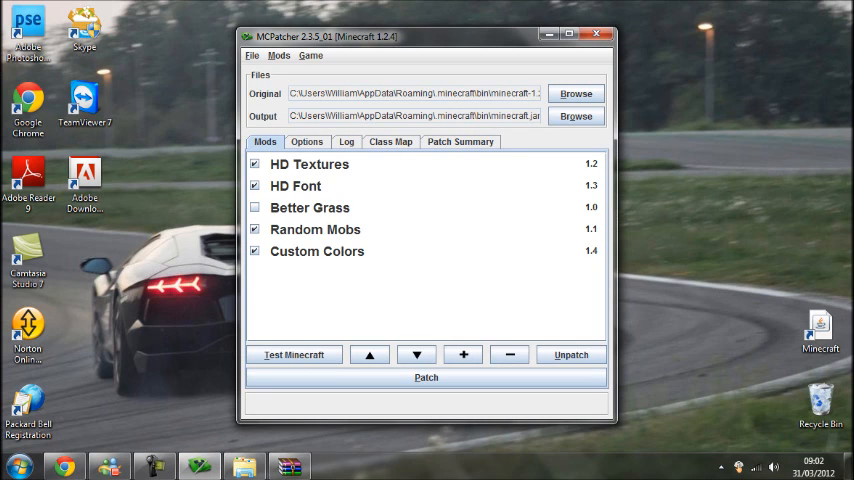
{"action": "left_click", "coordinate": [425, 377]}
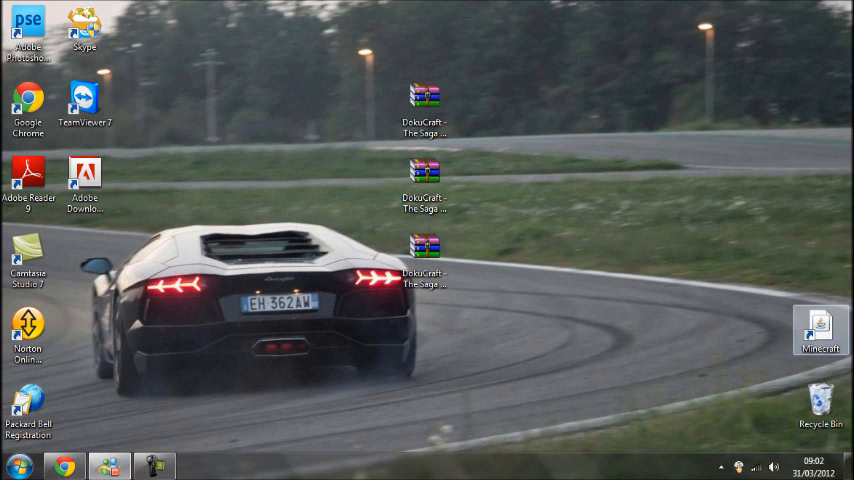
Step: Launch and log in to Minecraft, select the DokuCraft Dark pack, then leave the world
{"action": "double_click", "coordinate": [812, 328]}
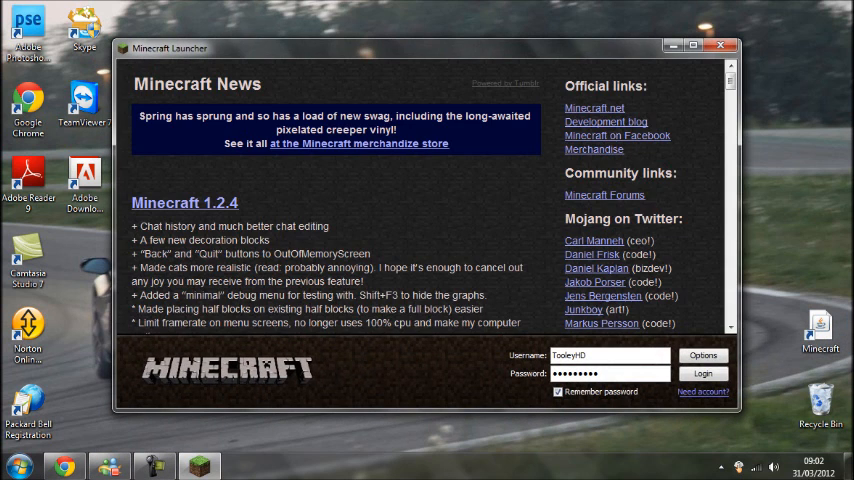
{"action": "left_click", "coordinate": [705, 370]}
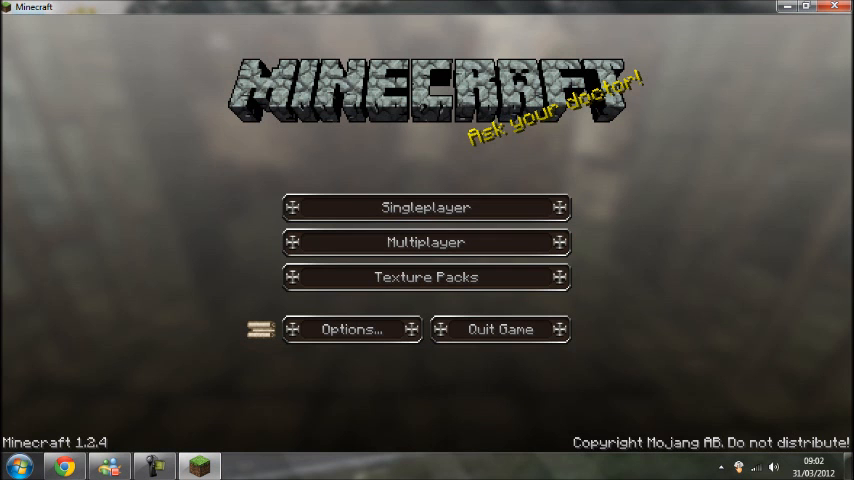
{"action": "left_click", "coordinate": [425, 277]}
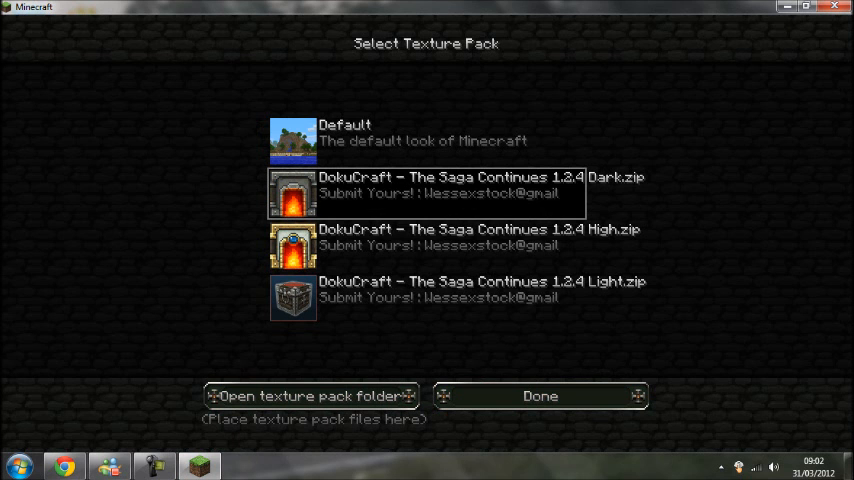
{"action": "left_click", "coordinate": [427, 297]}
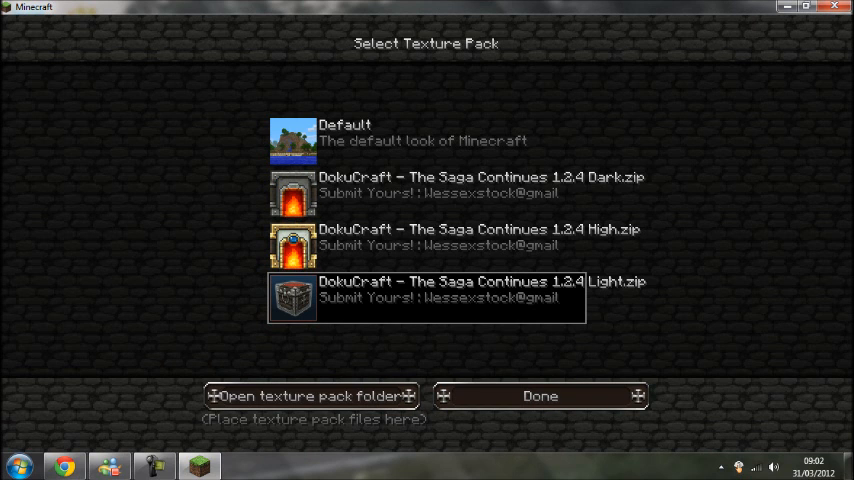
{"action": "left_click", "coordinate": [426, 192]}
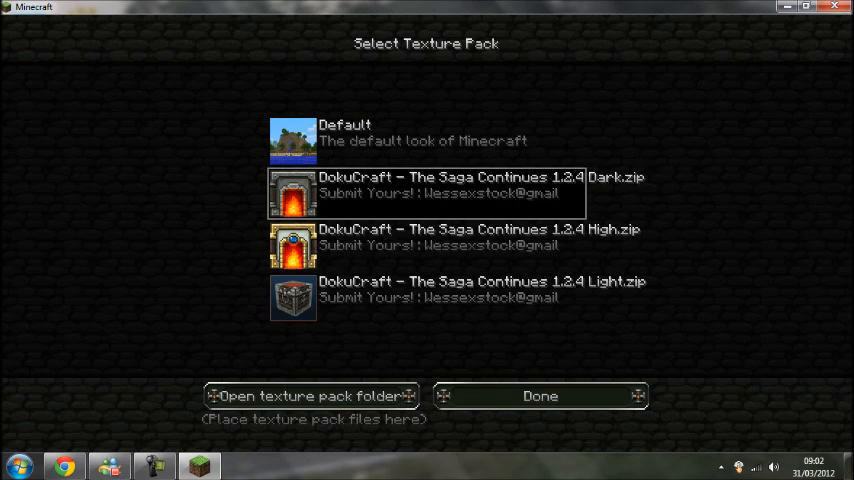
{"action": "left_click", "coordinate": [539, 396]}
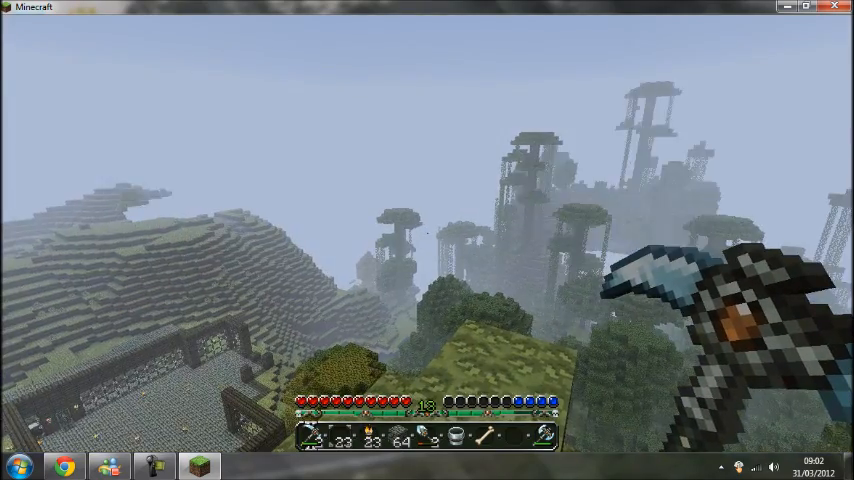
{"action": "mouse_move", "coordinate": [427, 240]}
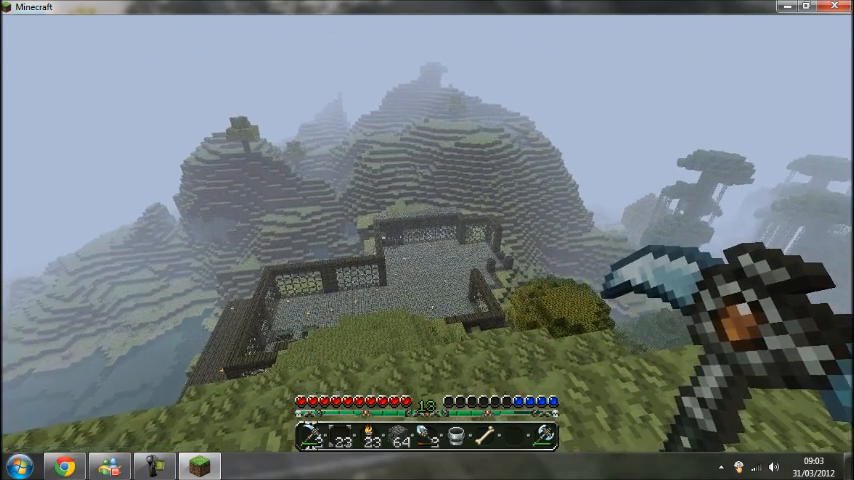
{"action": "key", "text": "Escape"}
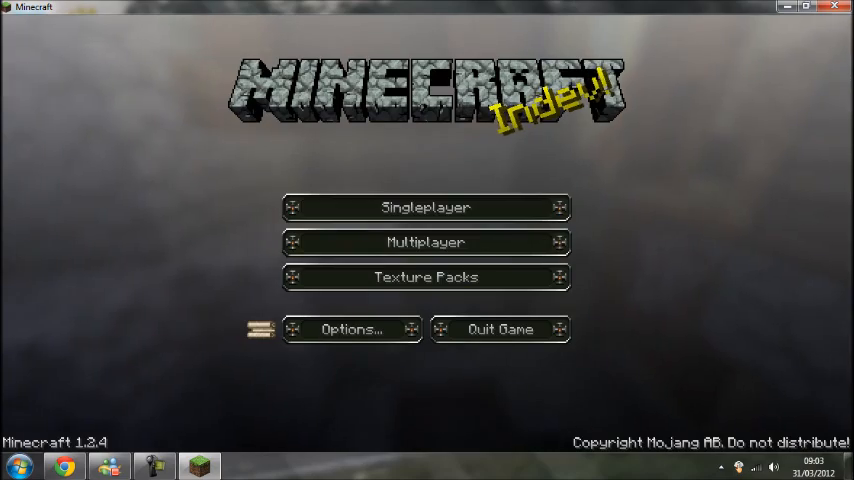
Step: Play New World from Singleplayer, then Save and Quit to Title
{"action": "left_click", "coordinate": [425, 206]}
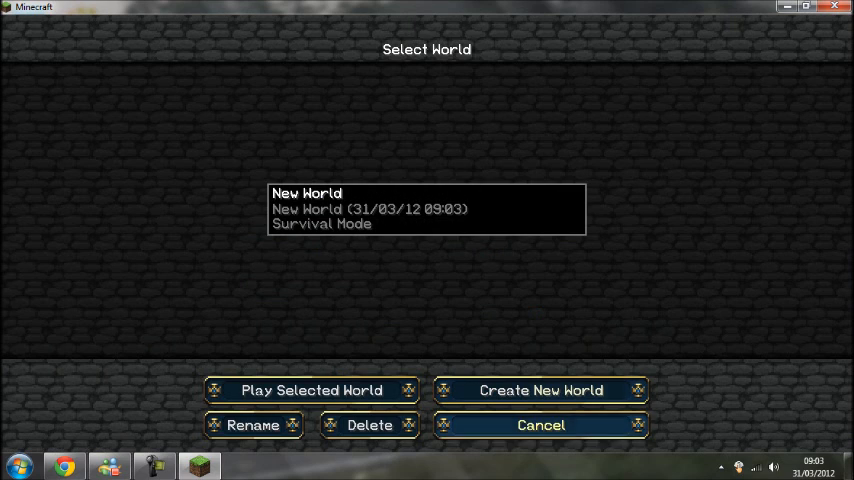
{"action": "left_click", "coordinate": [311, 390]}
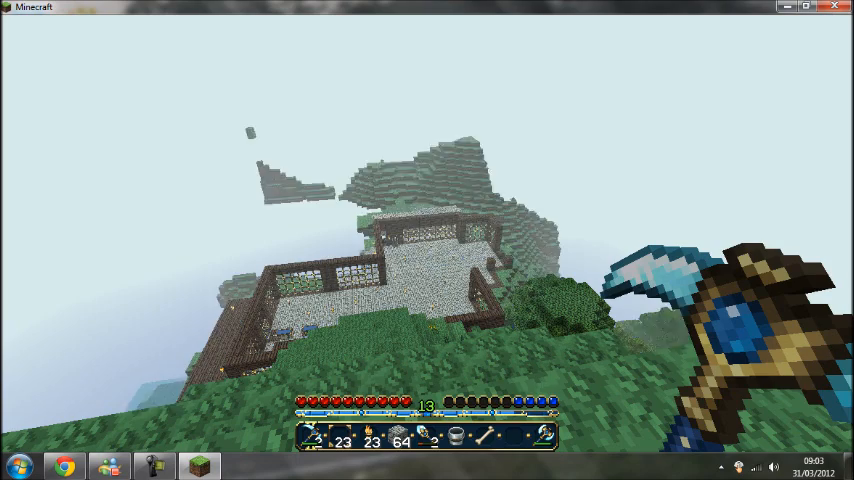
{"action": "mouse_move", "coordinate": [427, 240]}
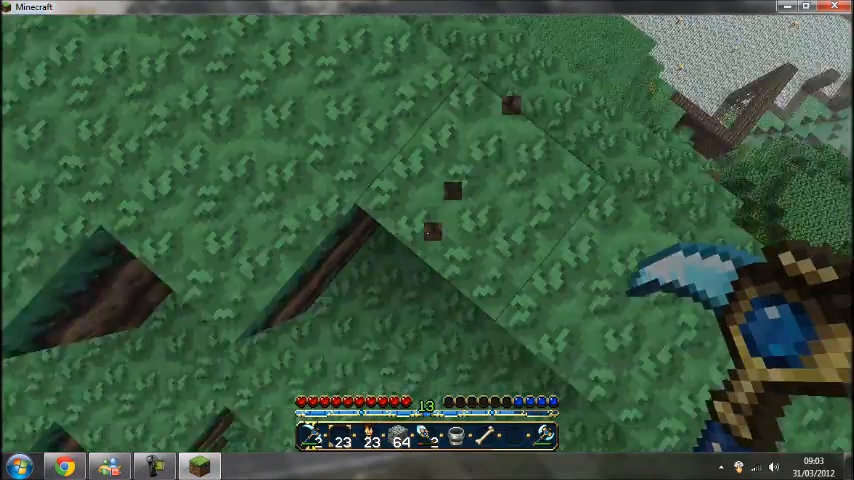
{"action": "key", "text": "Escape"}
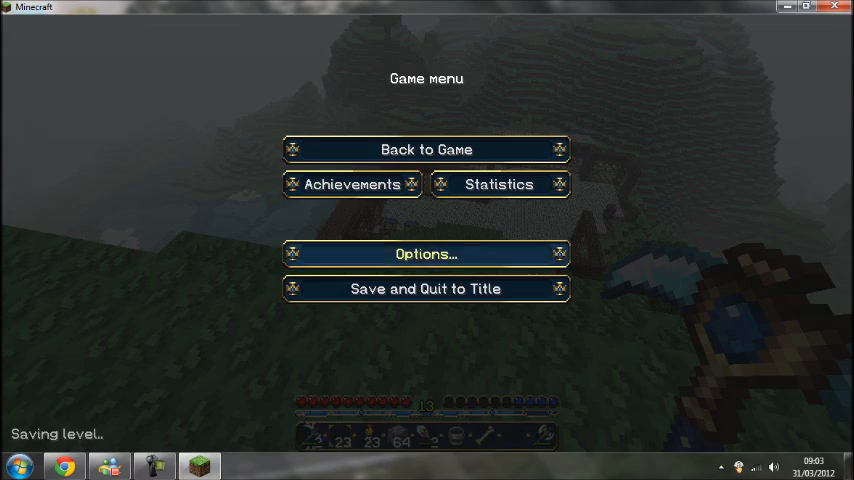
{"action": "left_click", "coordinate": [425, 288]}
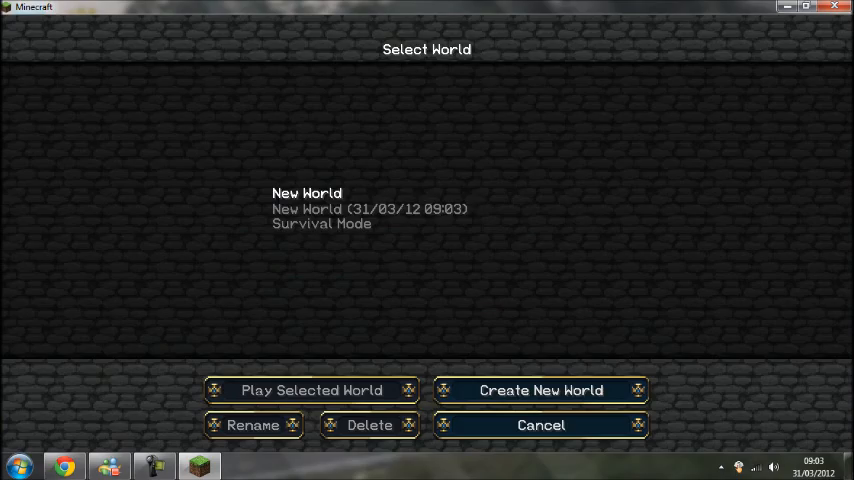
{"action": "left_click", "coordinate": [540, 424]}
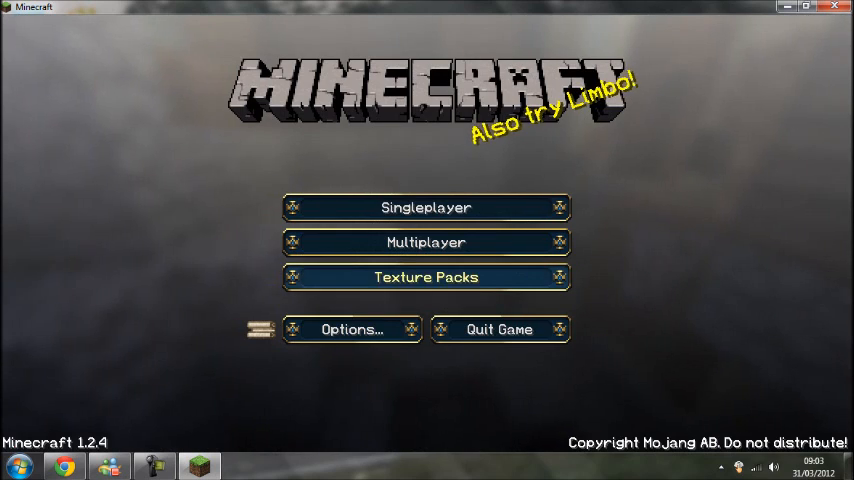
Step: Select the DokuCraft Light texture pack and confirm with Done
{"action": "left_click", "coordinate": [426, 277]}
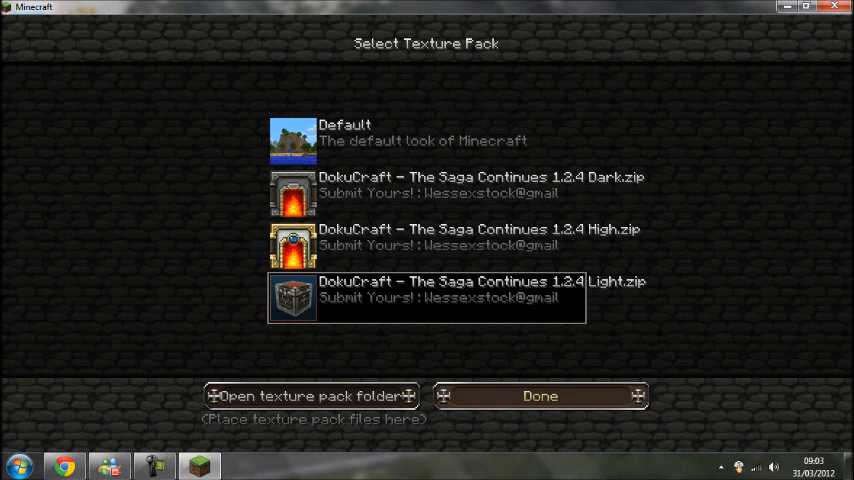
{"action": "left_click", "coordinate": [538, 395]}
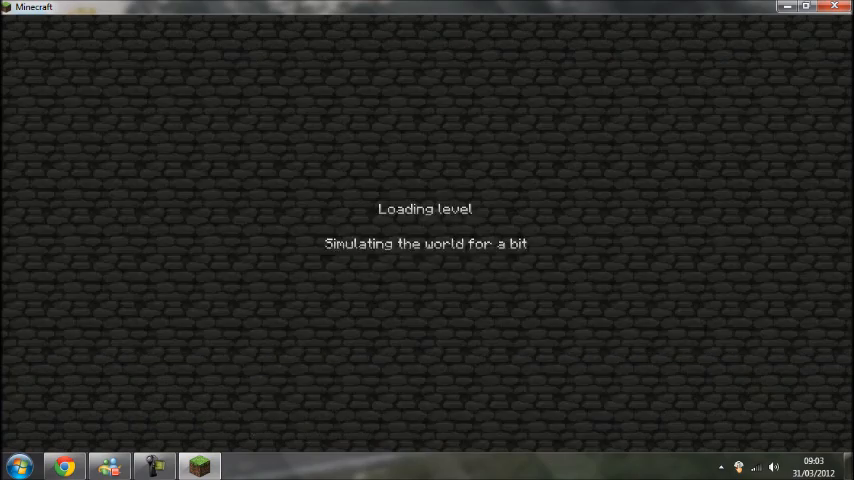